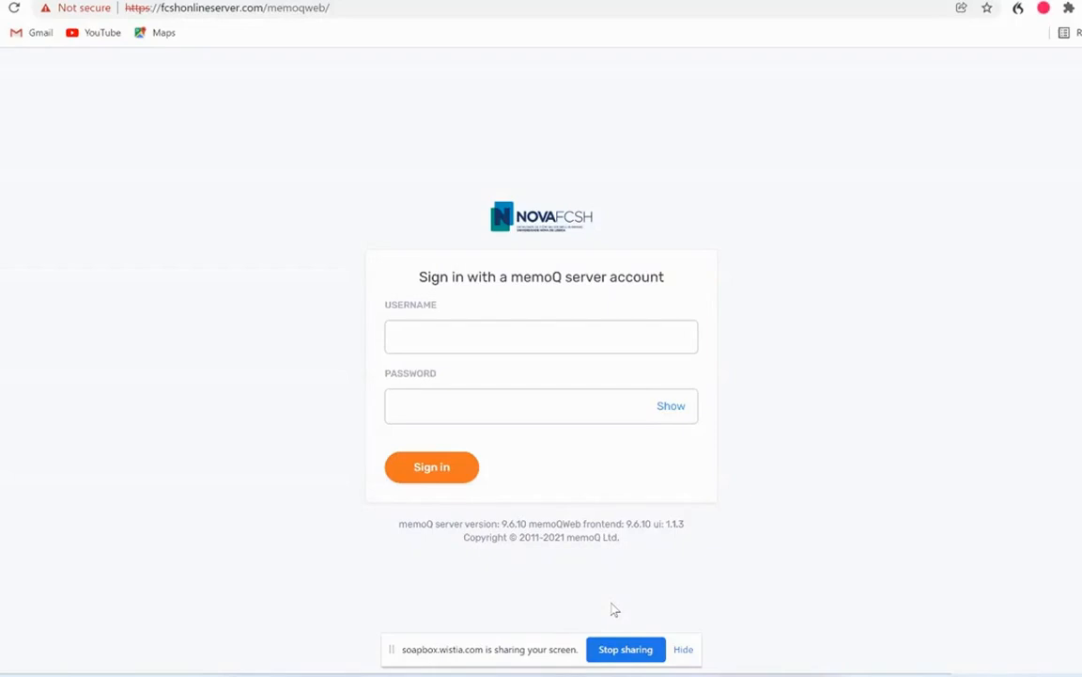
mouse_move(330, 153)
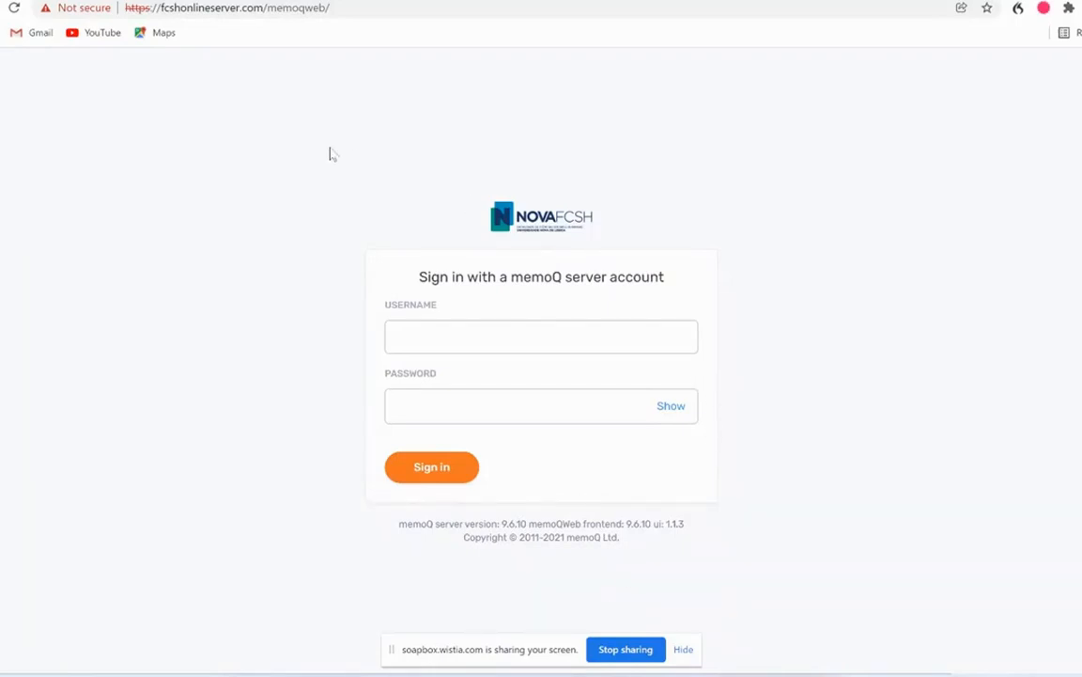
mouse_move(200, 26)
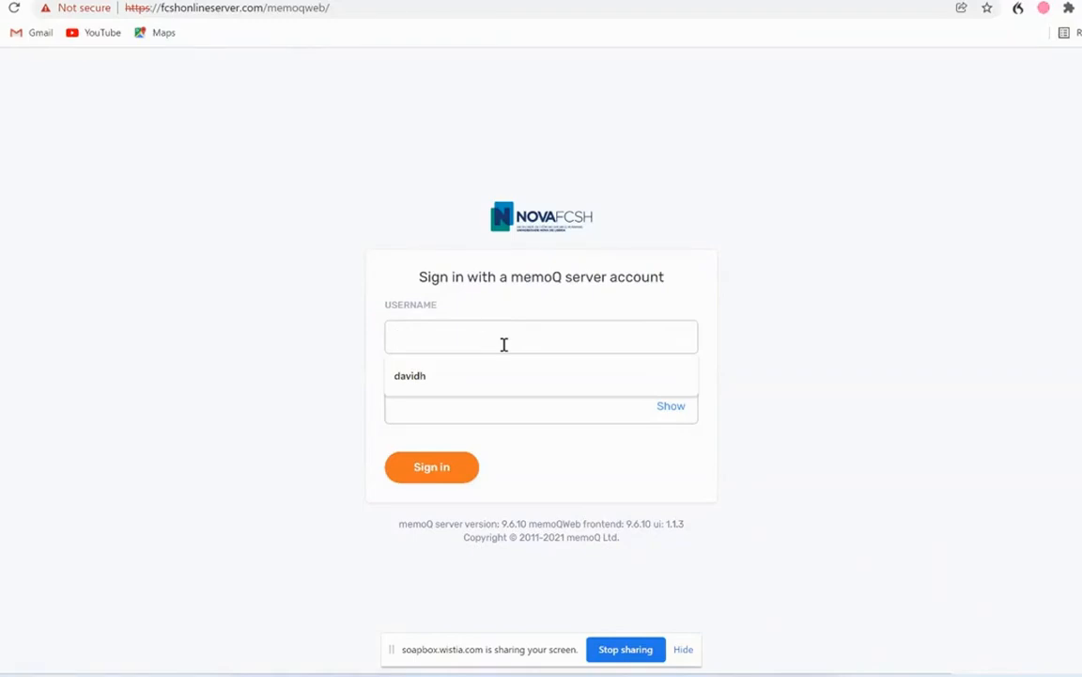
Enter the student account username and password and submit the NOVA FCSH server sign-in.
text(st)
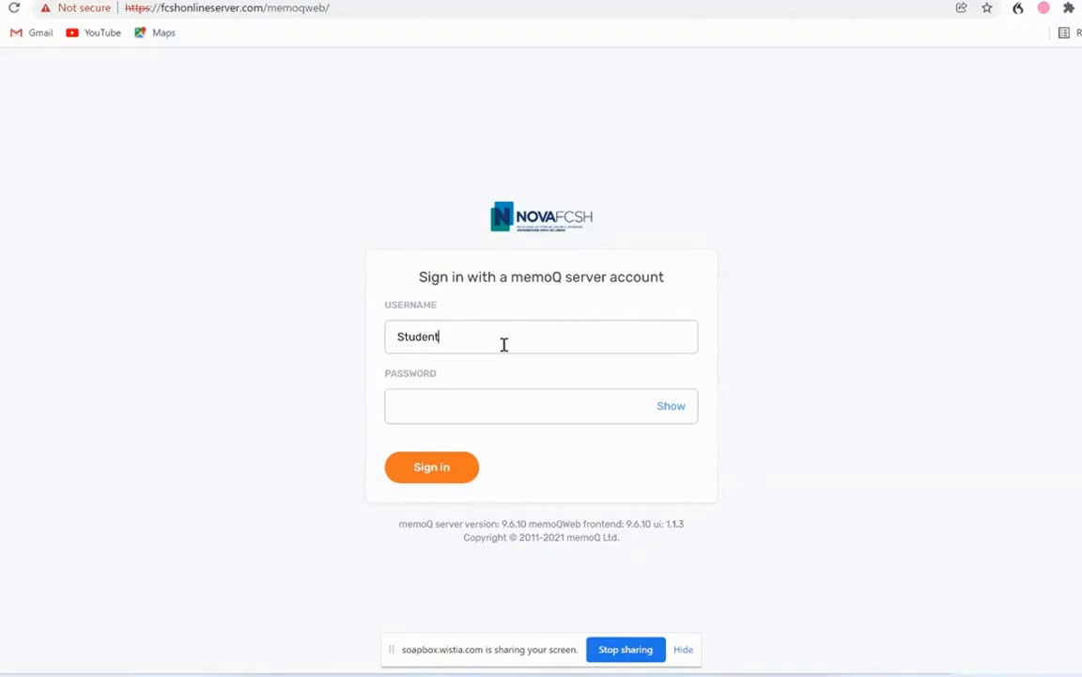
text(1)
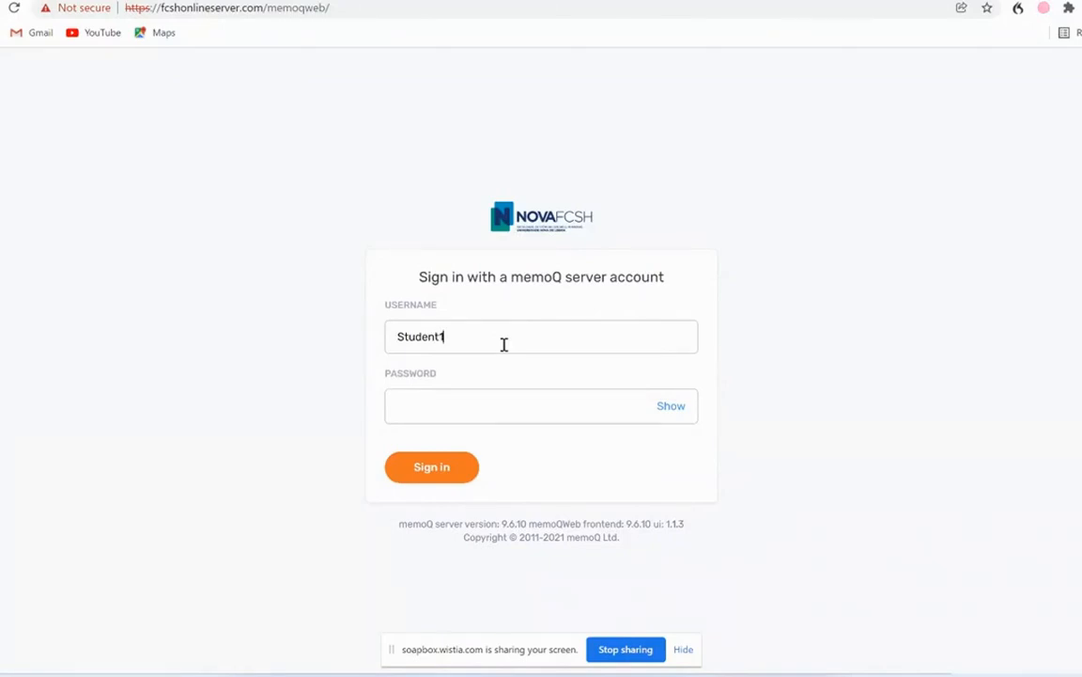
text(5)
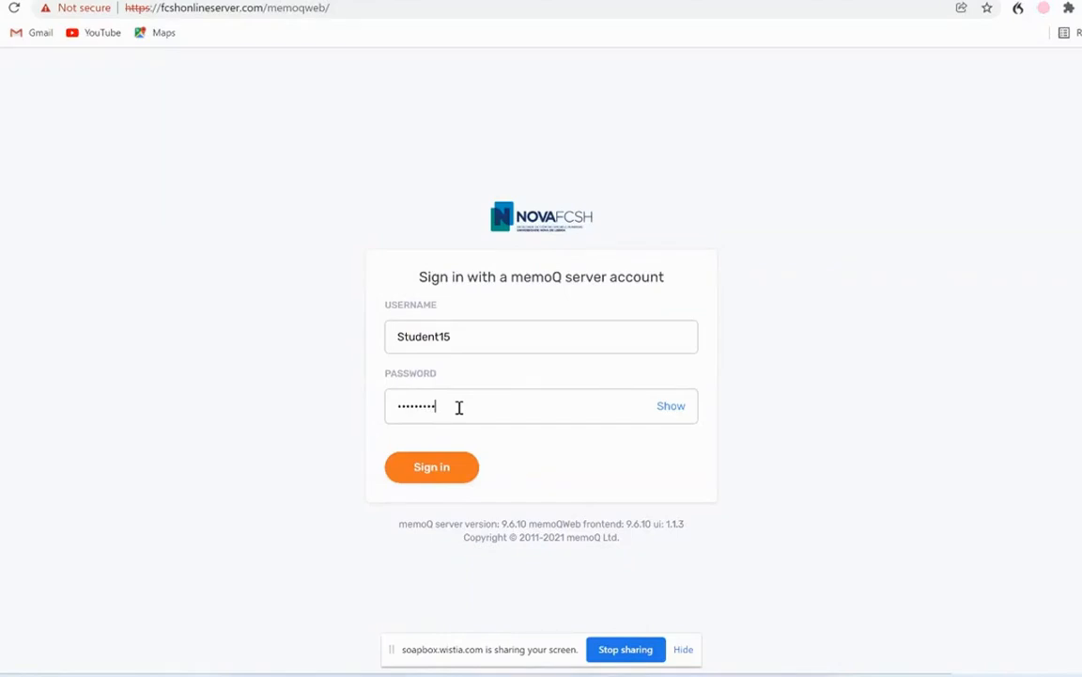
click(431, 467)
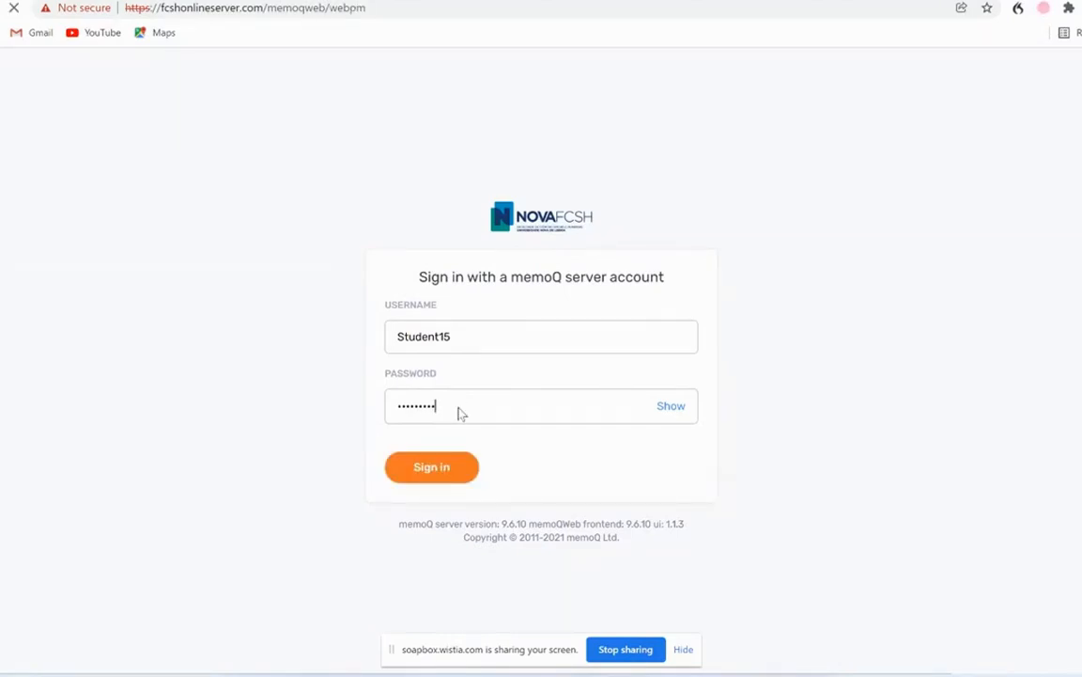
Open the MOSCOW.docx task from the Turma C Cities project in My Tasks.
click(432, 467)
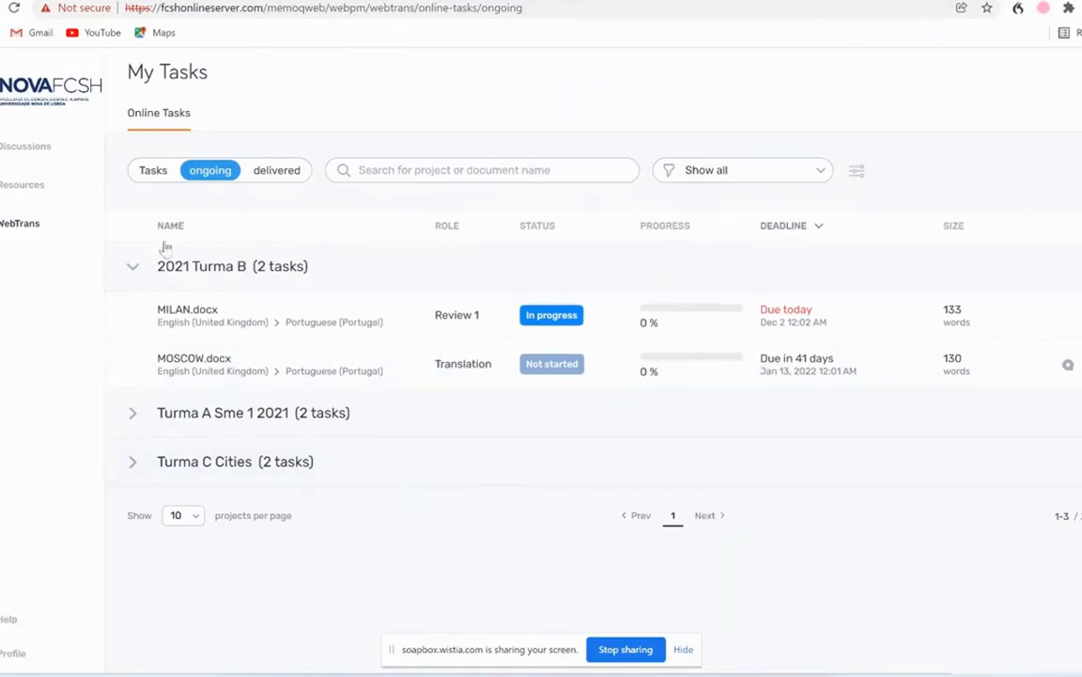
mouse_move(237, 470)
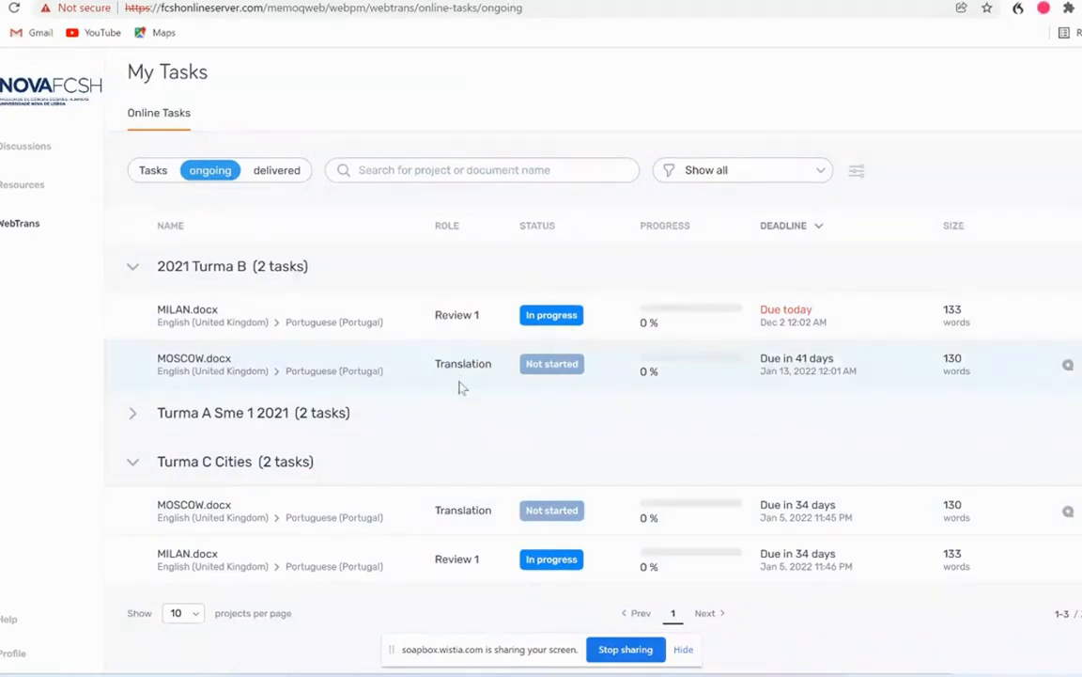
mouse_move(470, 511)
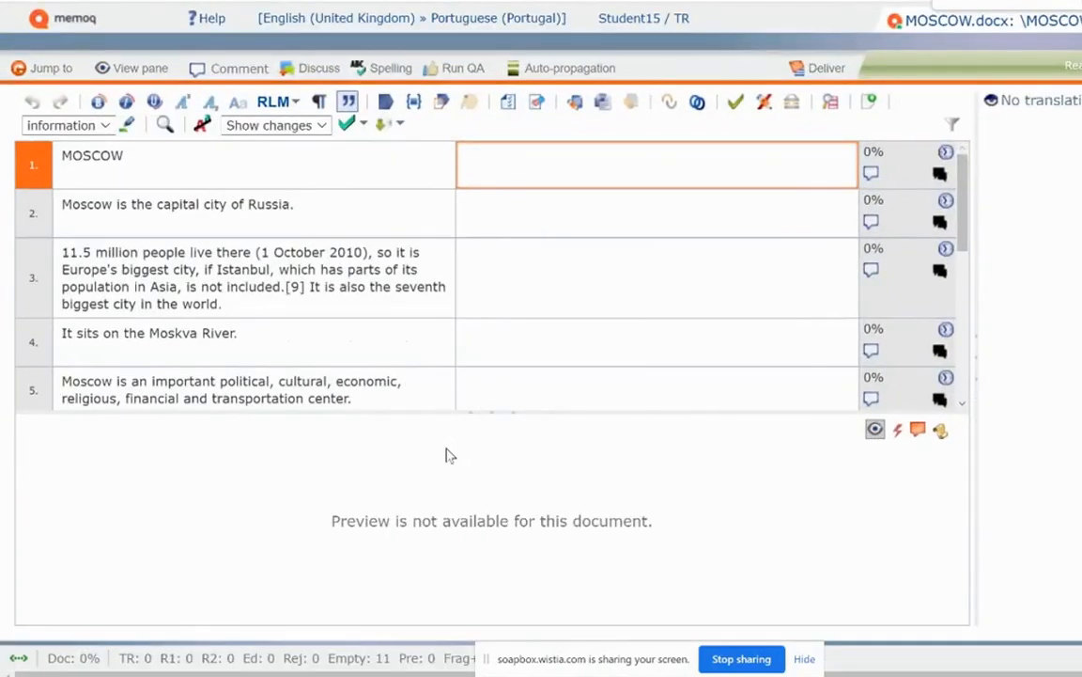
Translate segment 1 as 'MOSCOVO' and segment 2 as 'Moscovo é a capital da Rússia.'.
click(656, 164)
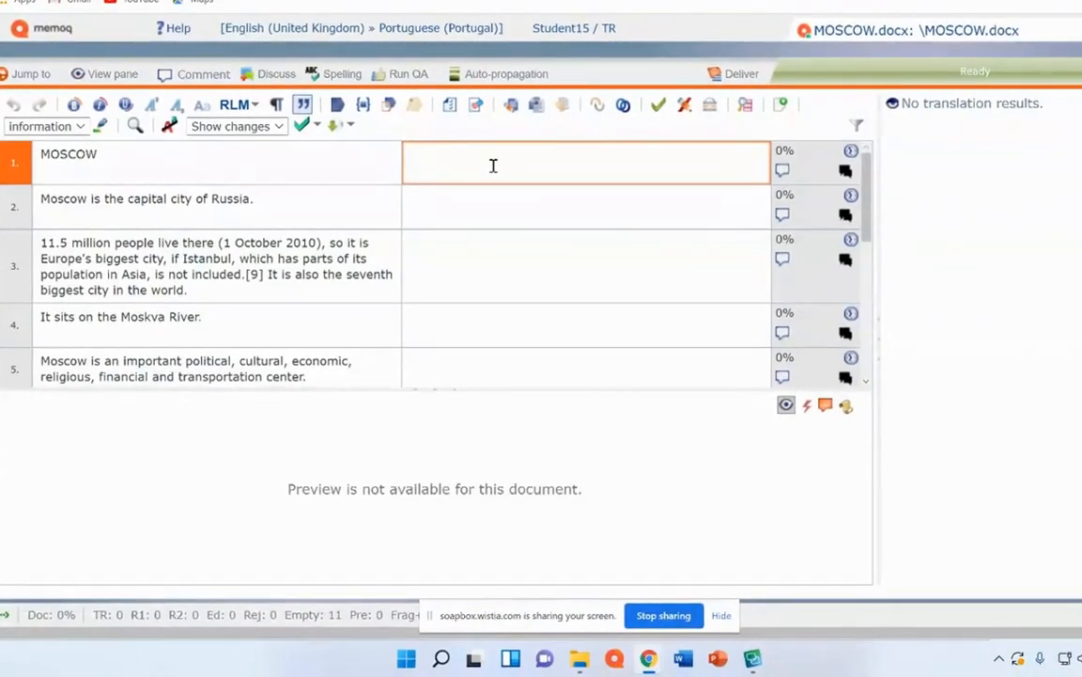
text(MOSCOVO)
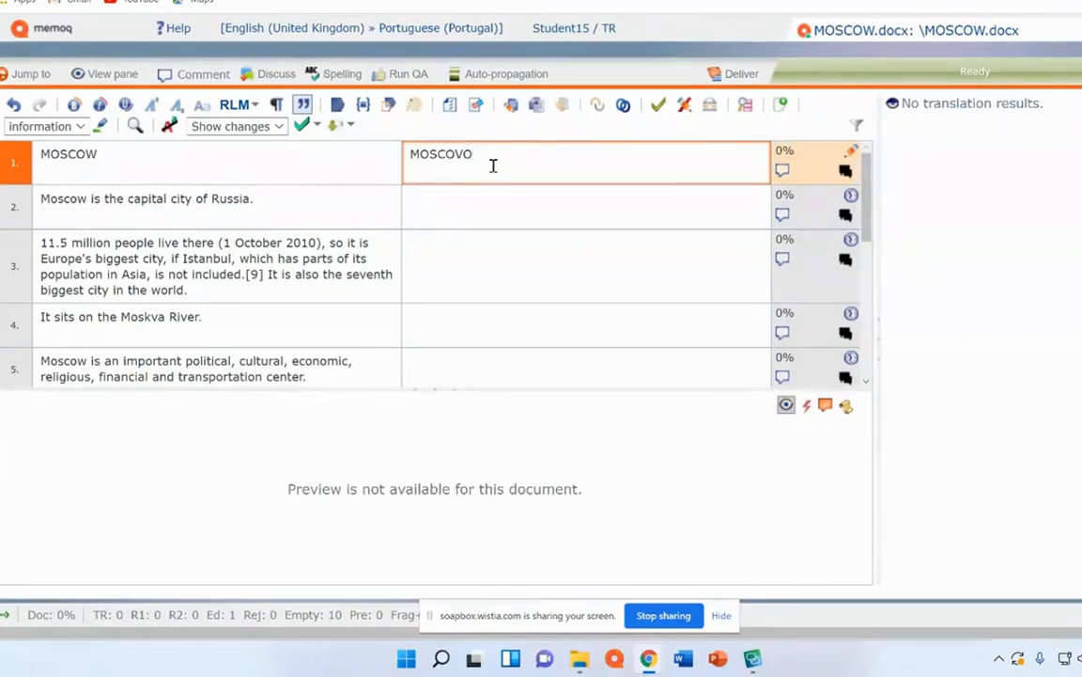
mouse_move(569, 129)
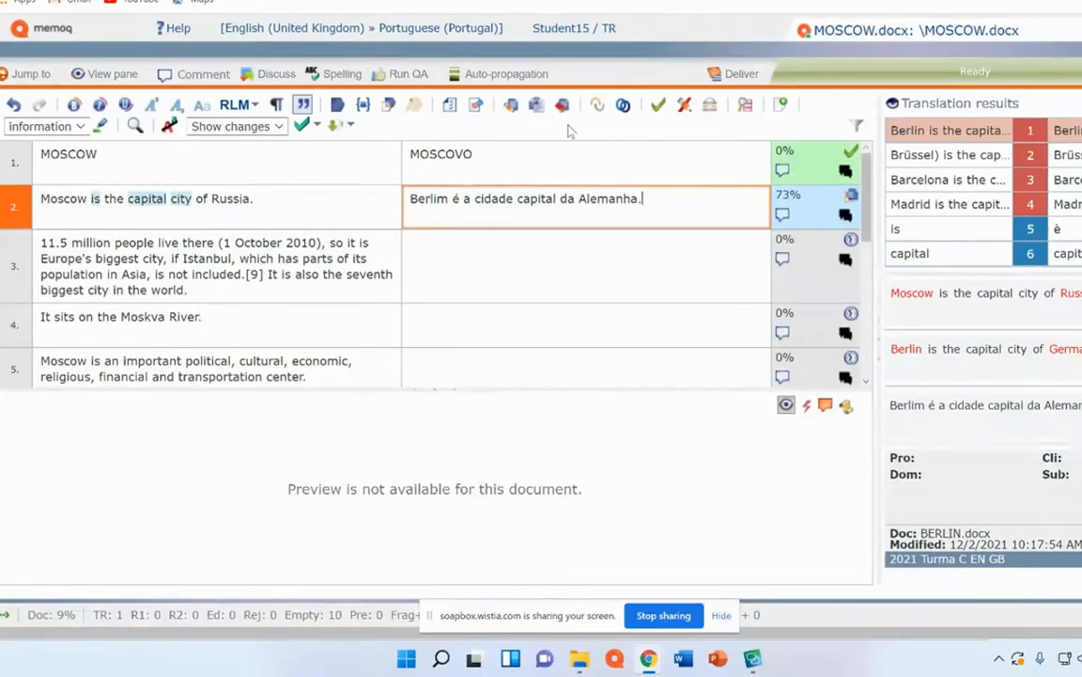
text(m)
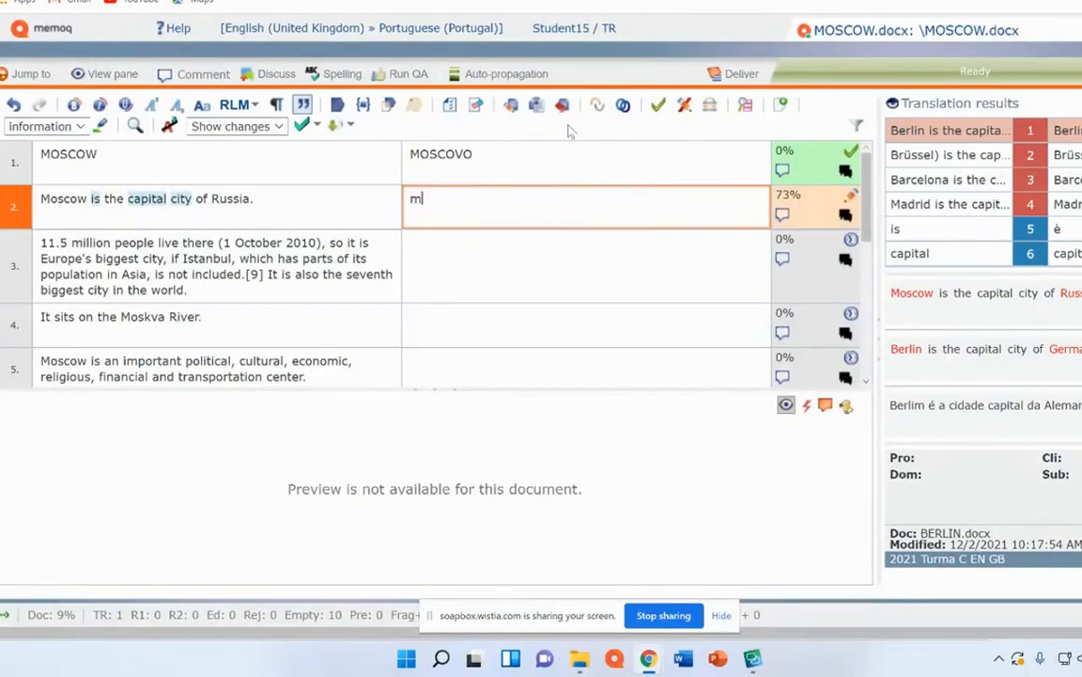
text(oscovo é)
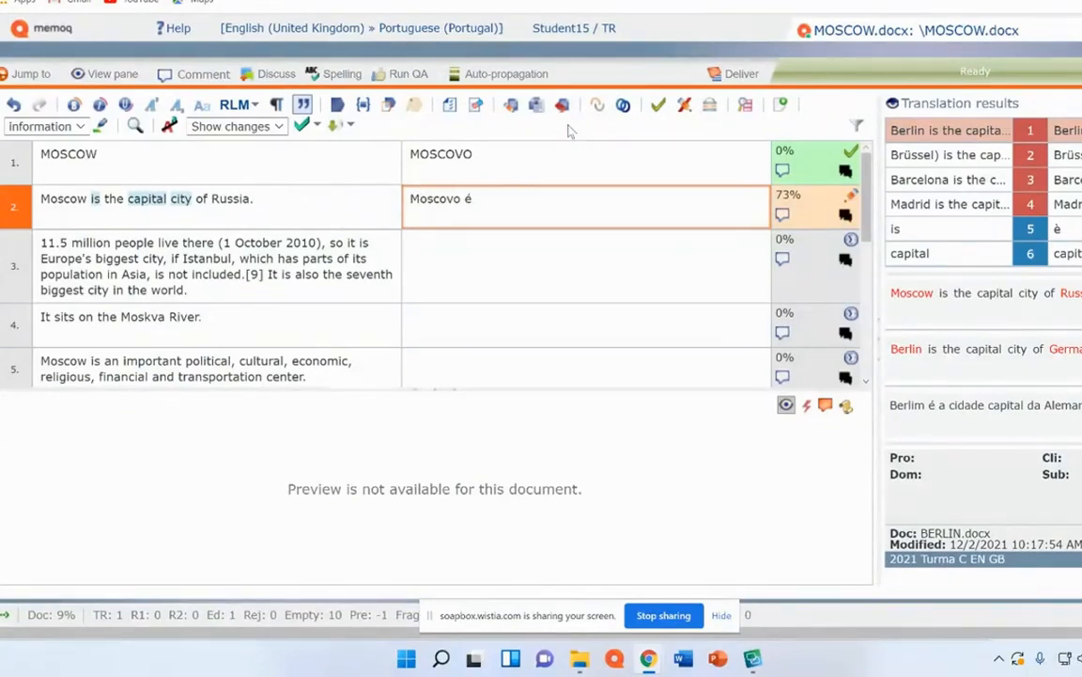
text(a capital da R)
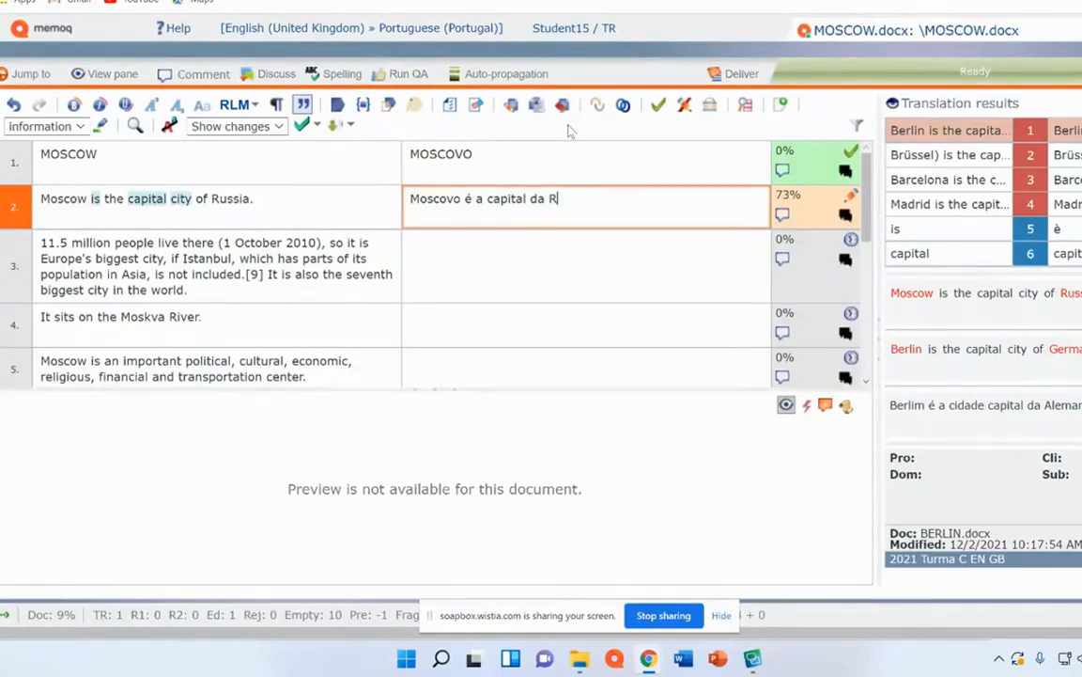
text(ússia,)
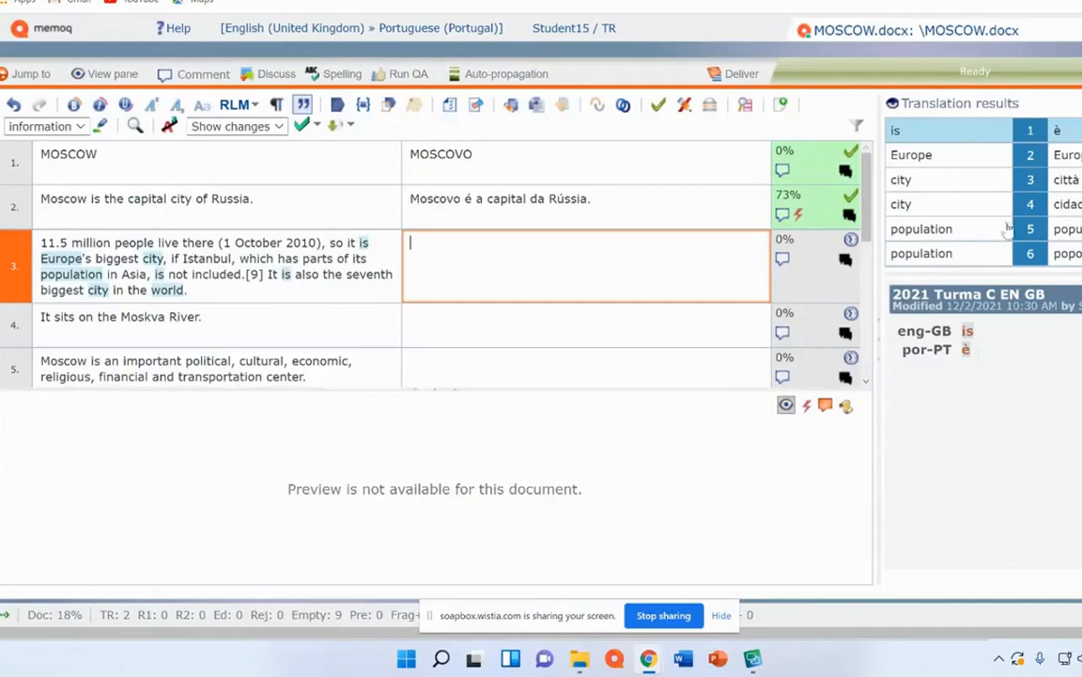
click(563, 198)
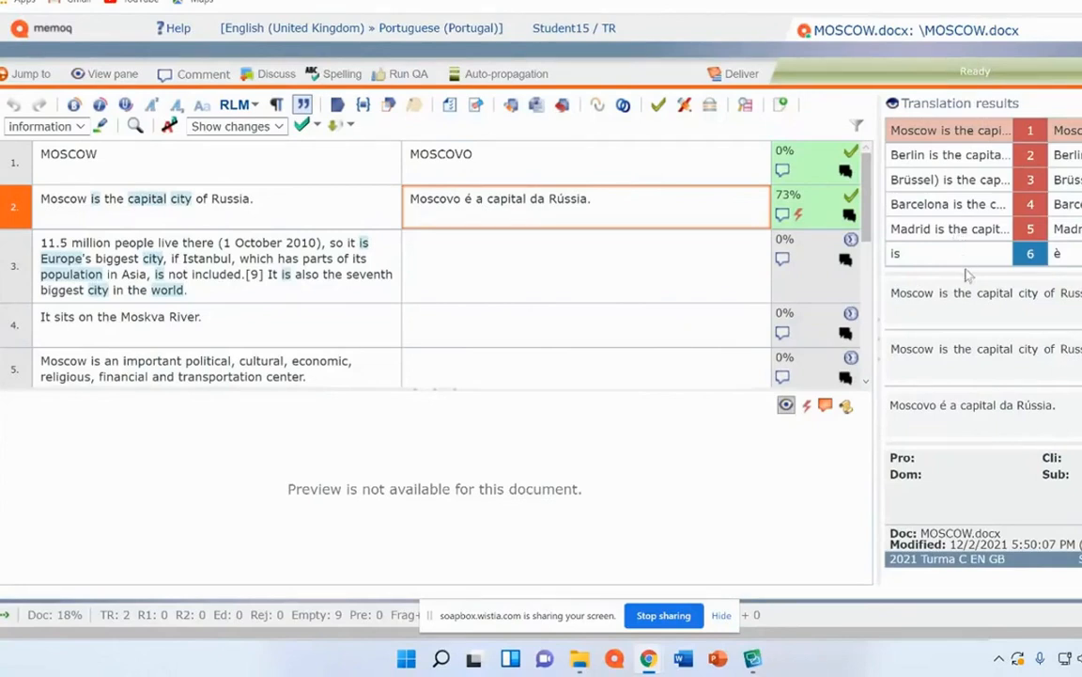
mouse_move(333, 157)
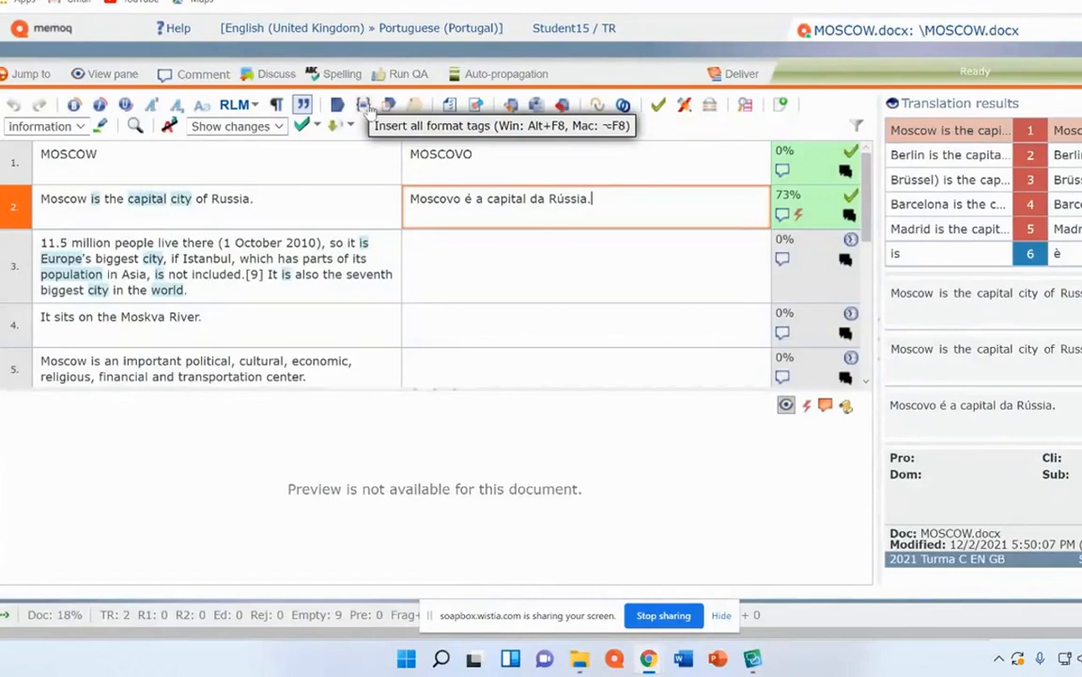
mouse_move(399, 113)
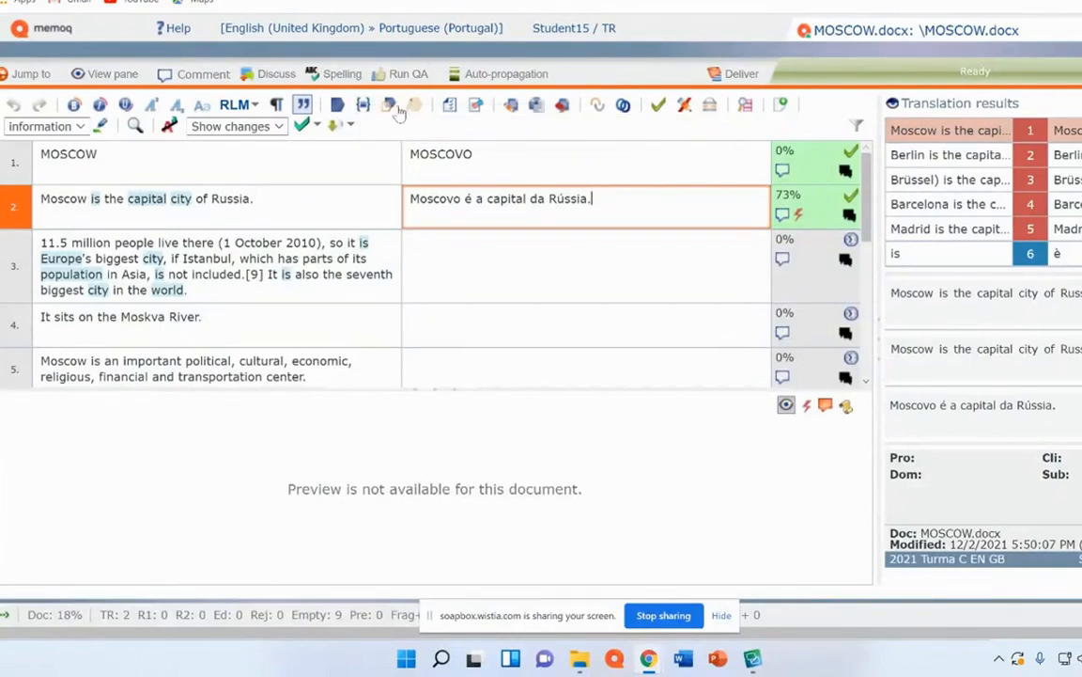
mouse_move(390, 104)
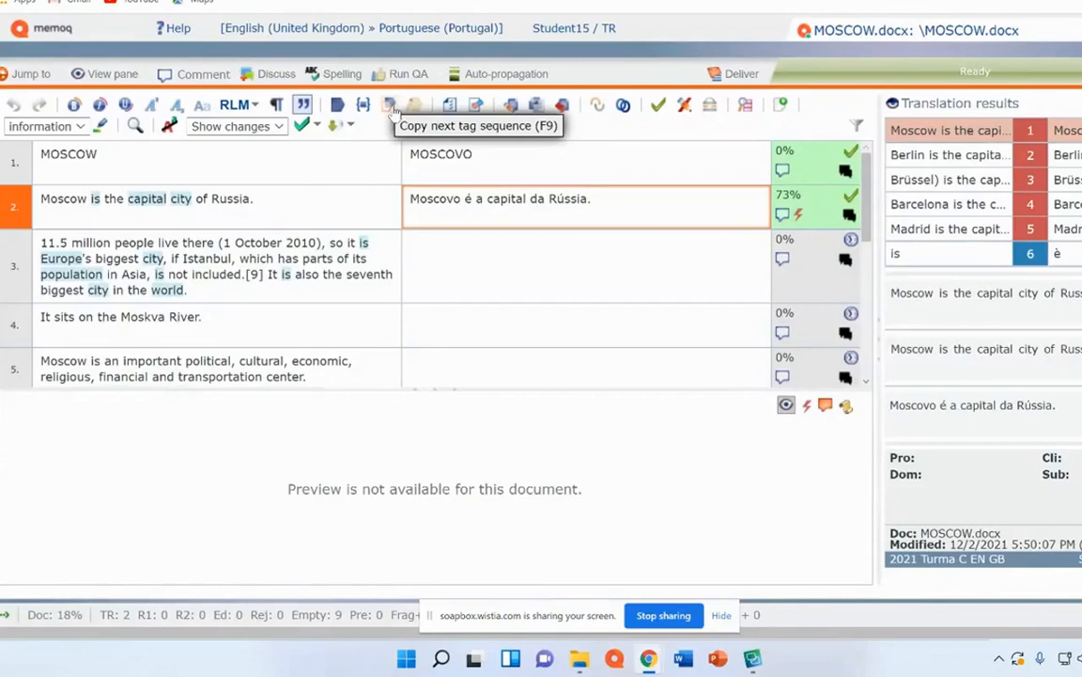
mouse_move(476, 105)
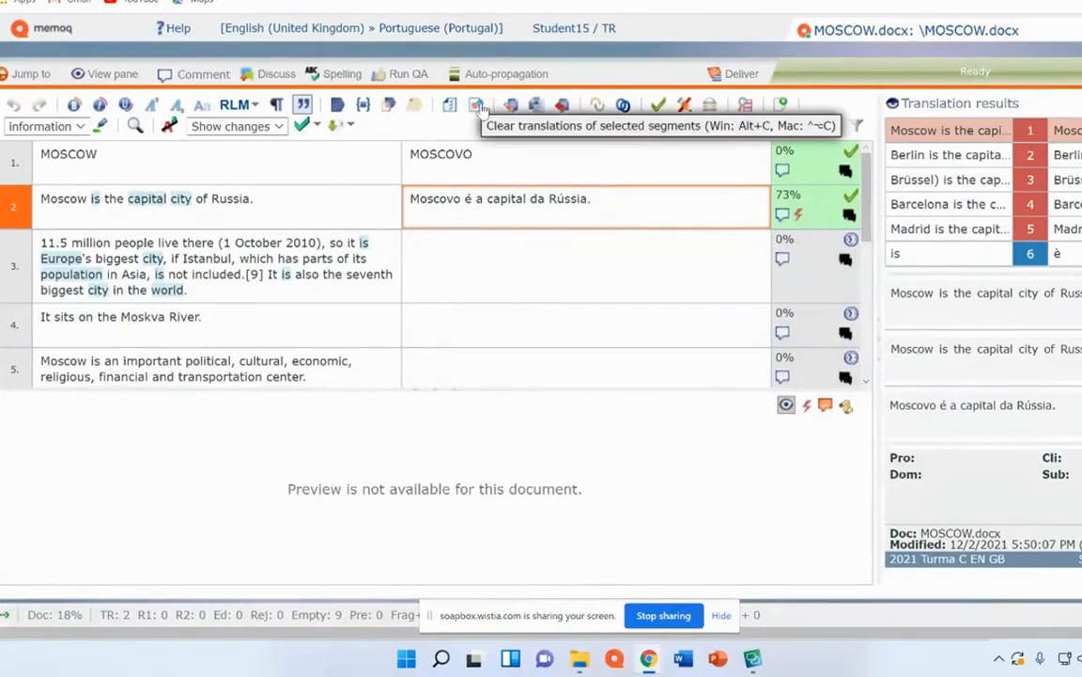
mouse_move(511, 104)
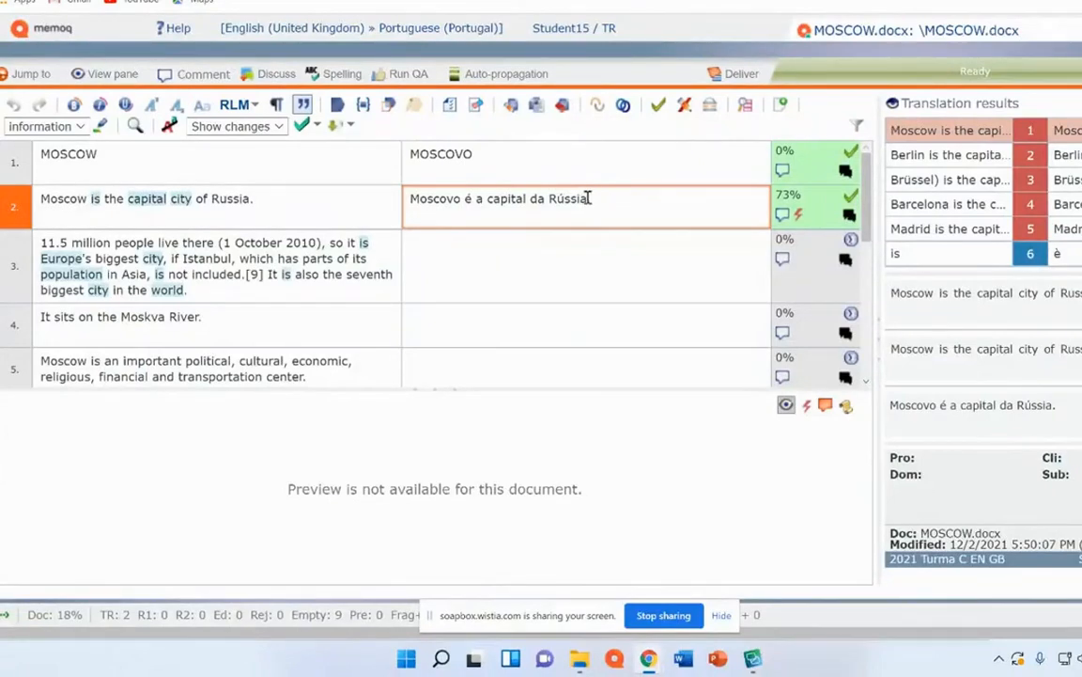
text(.)
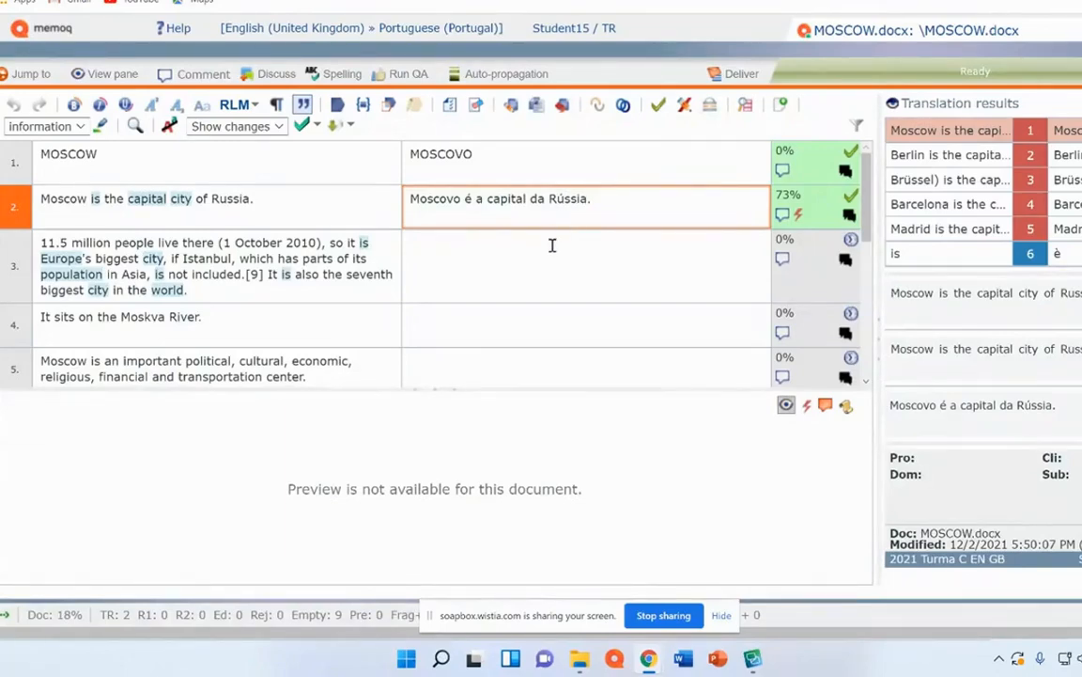
click(583, 324)
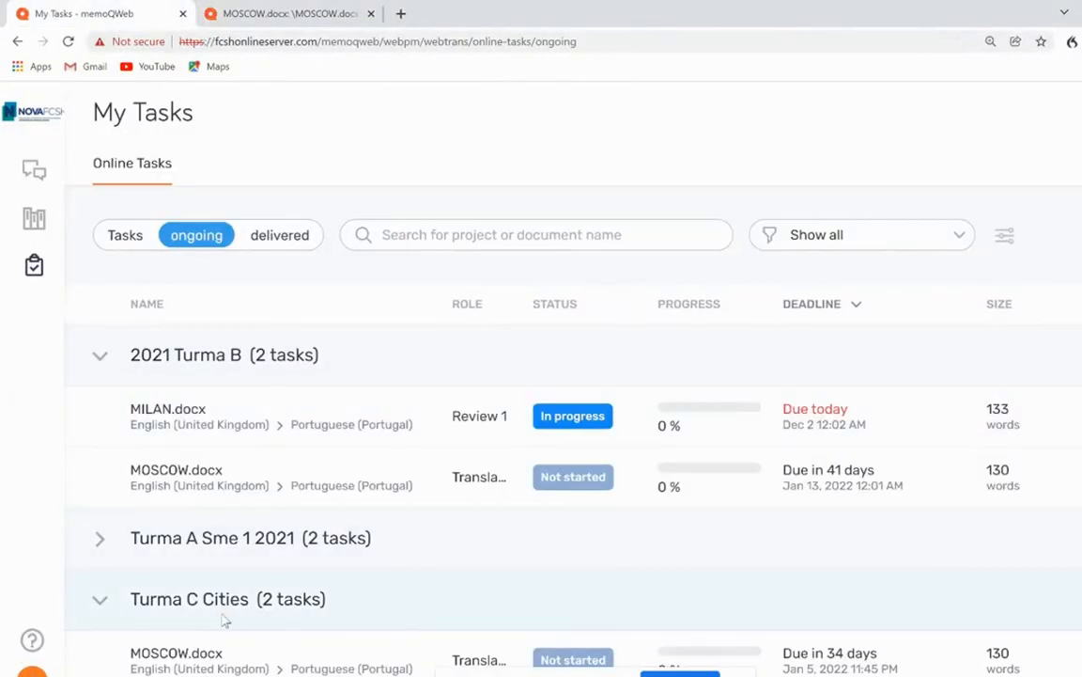
scroll(down, 3)
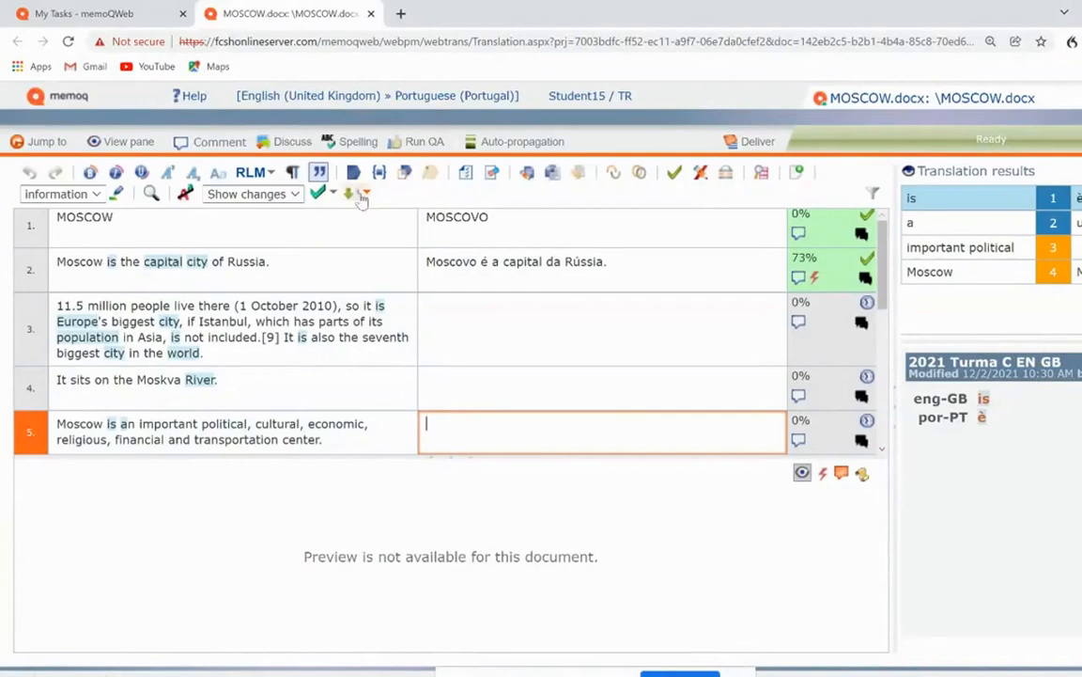
click(85, 14)
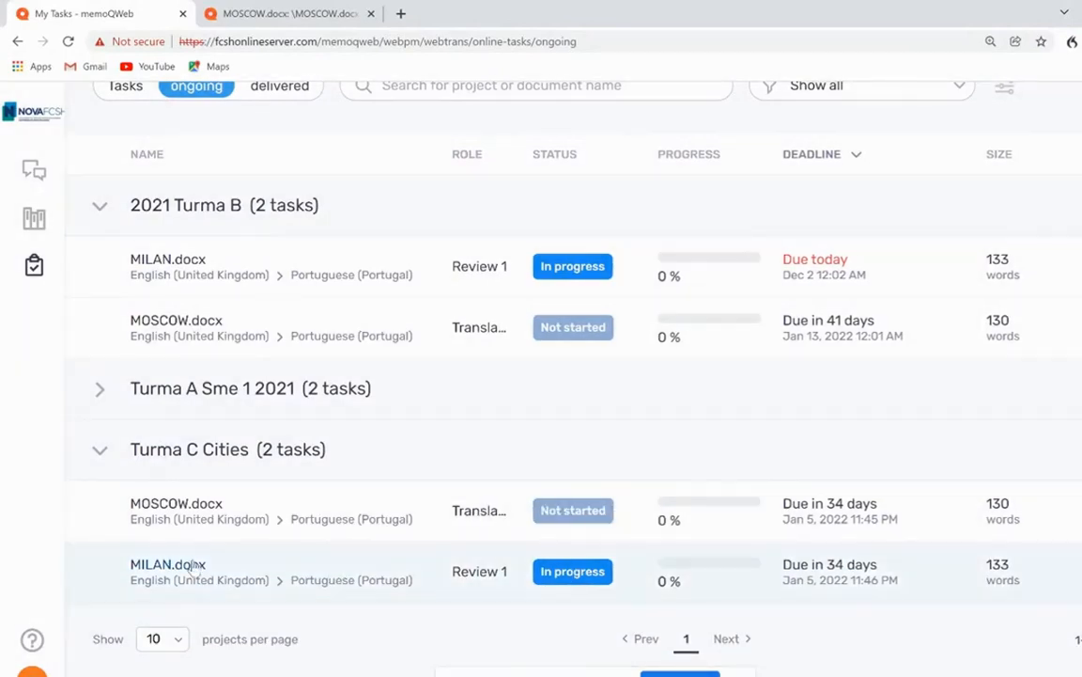
mouse_move(572, 570)
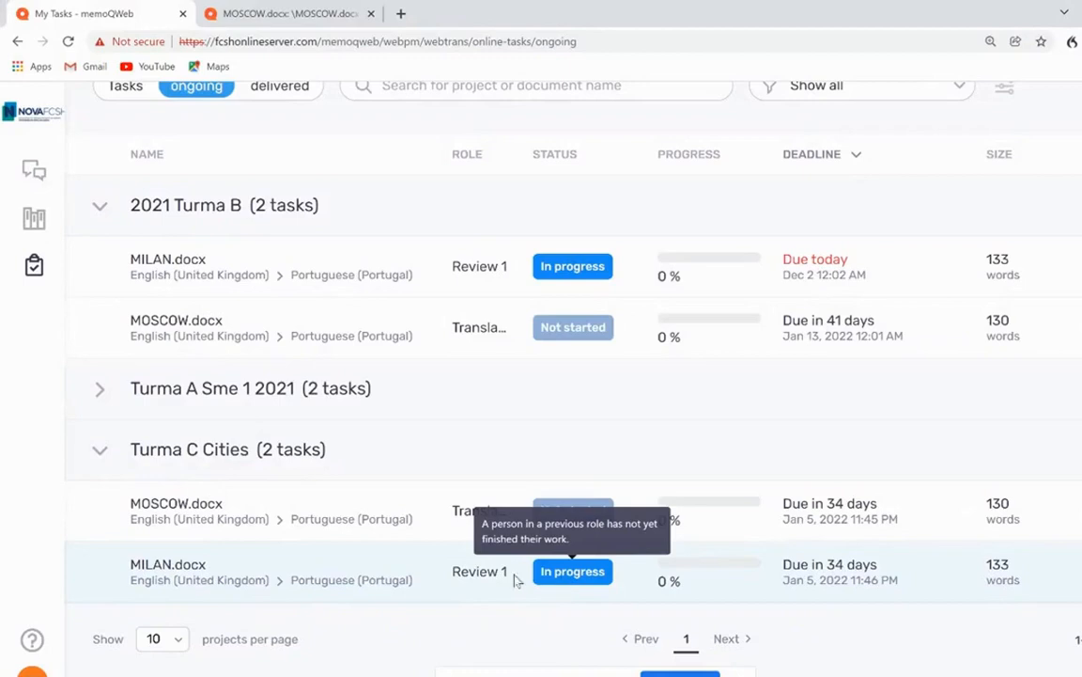
mouse_move(185, 576)
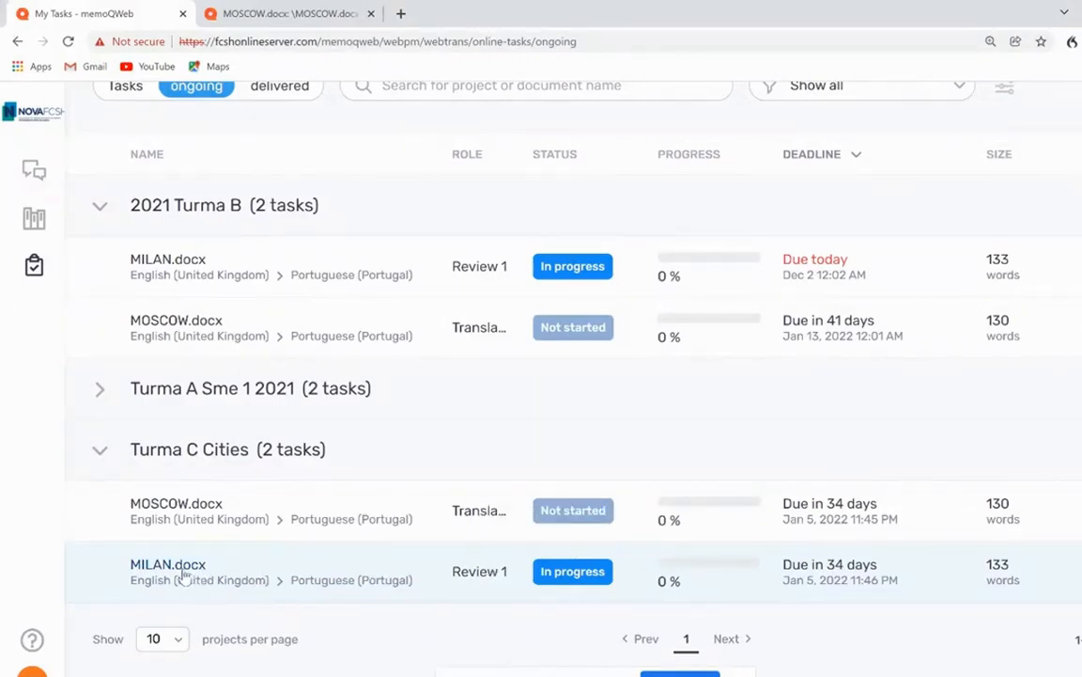
mouse_move(192, 576)
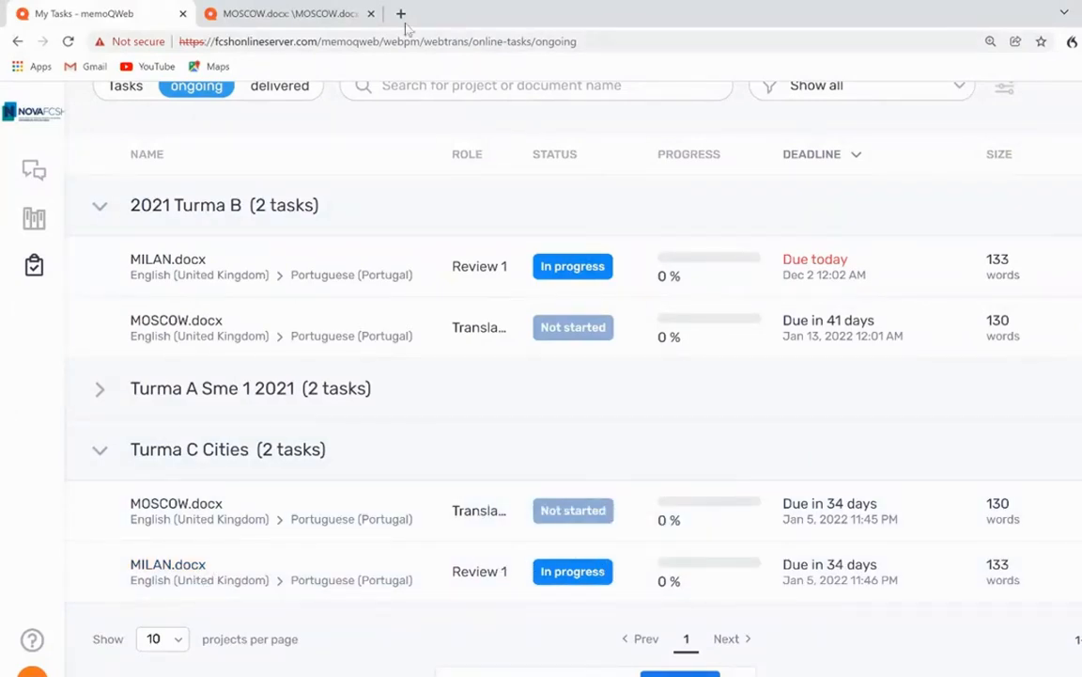
click(175, 320)
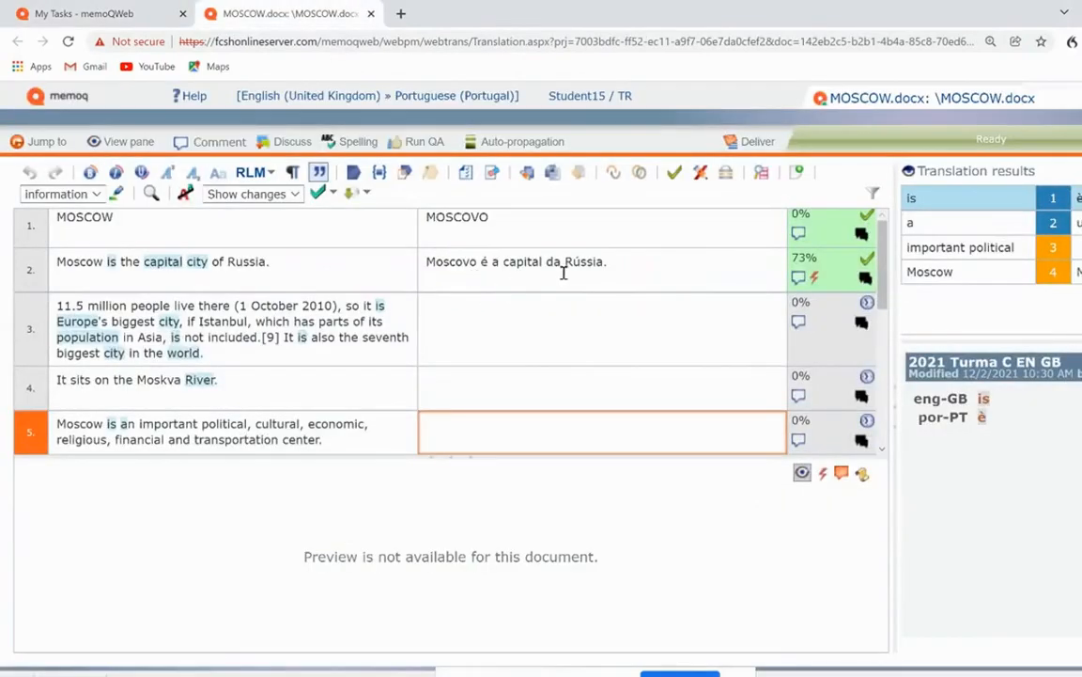